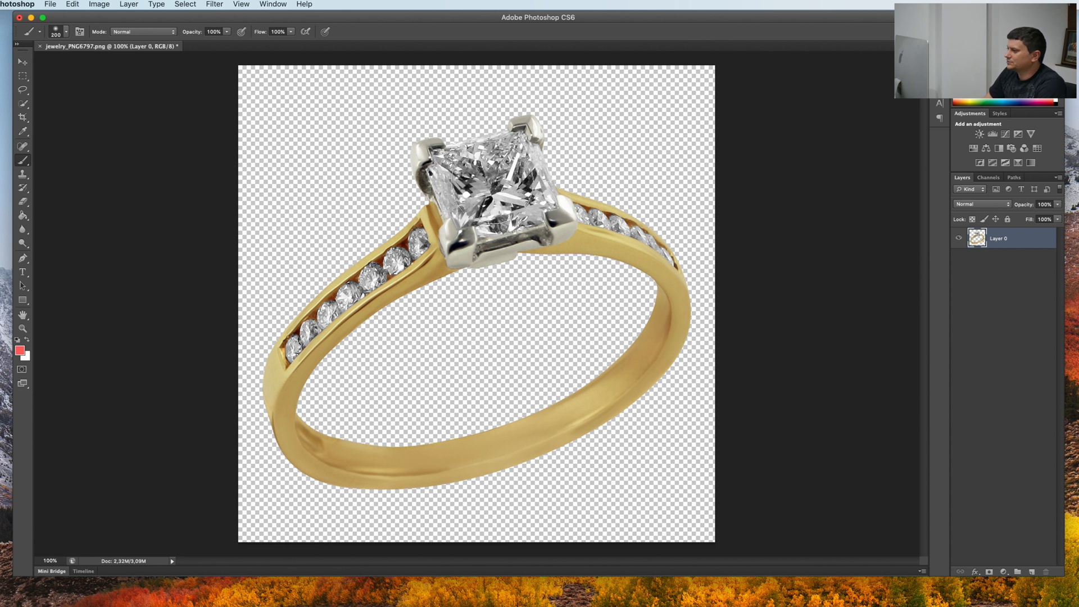
mouse_move(764, 302)
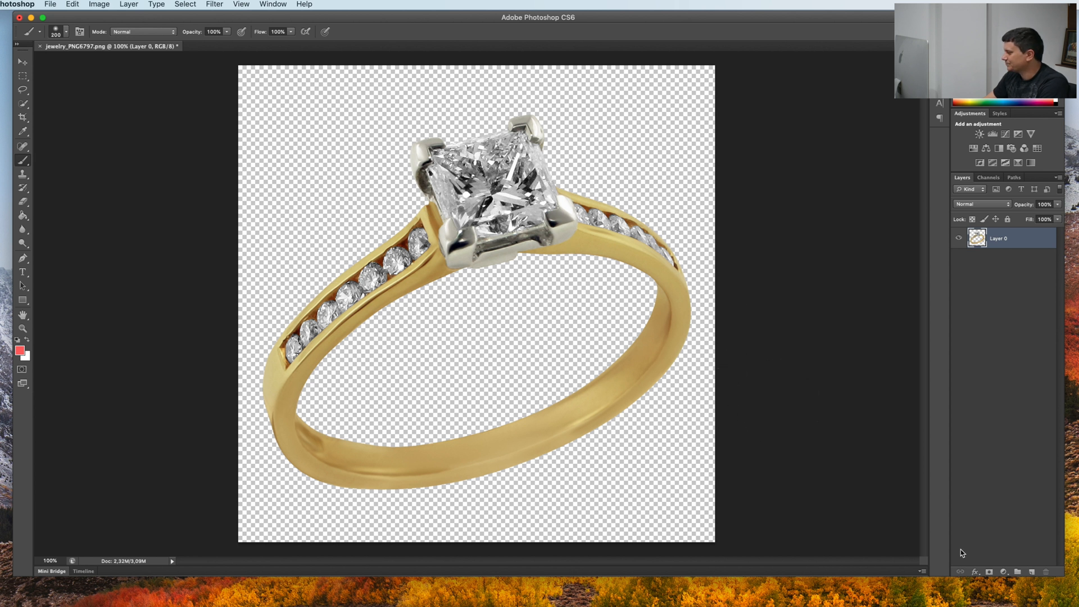
Step: Add a Brightness/Contrast adjustment with brightness 134 and contrast 11 over the ring
left_click(1004, 571)
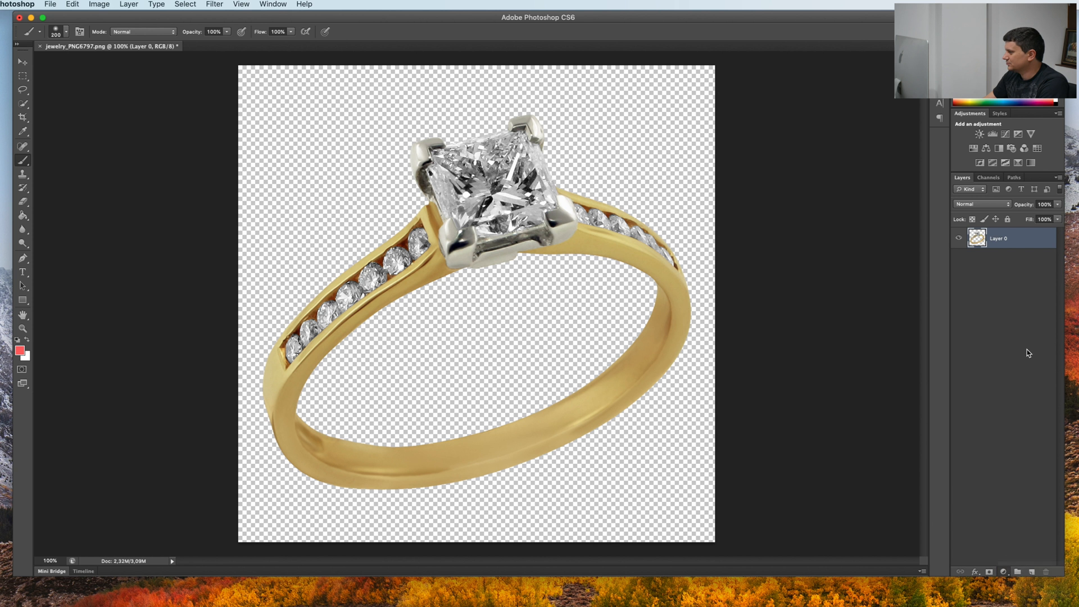
left_click(962, 133)
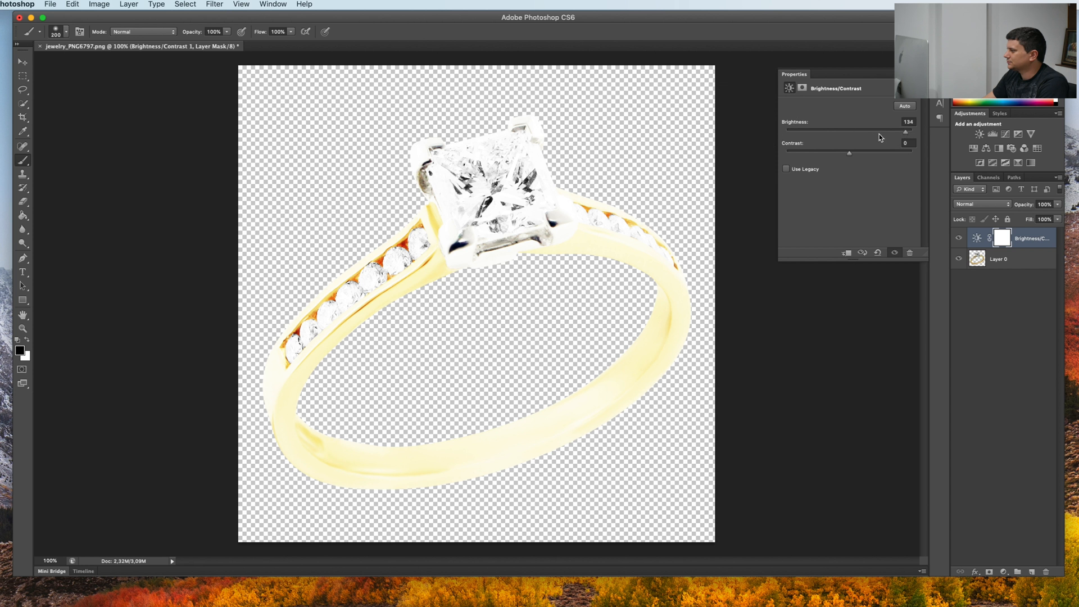
mouse_move(875, 149)
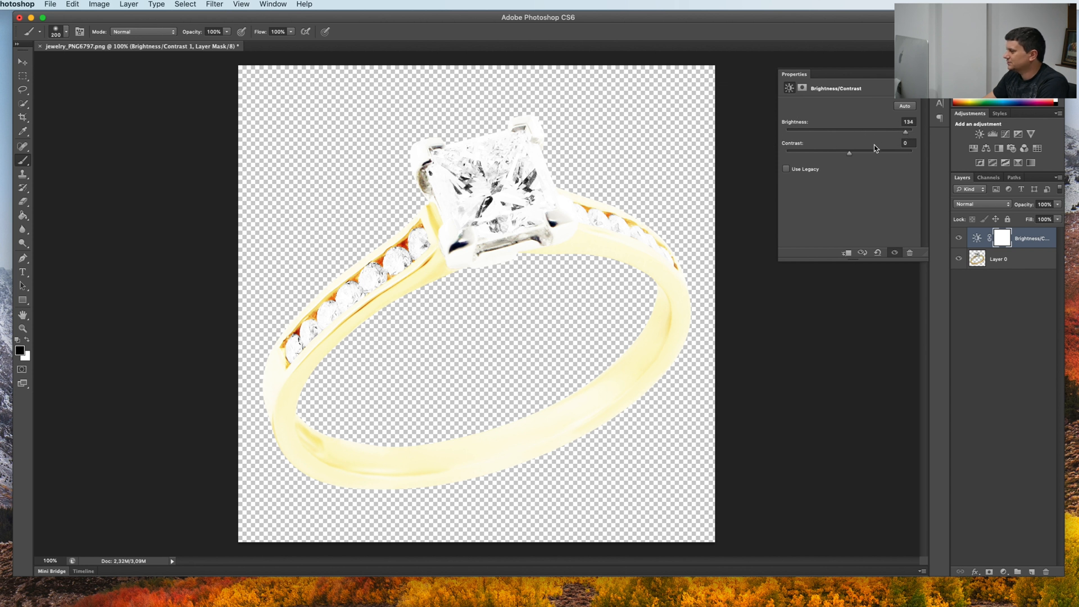
left_click_drag(850, 151, 851, 152)
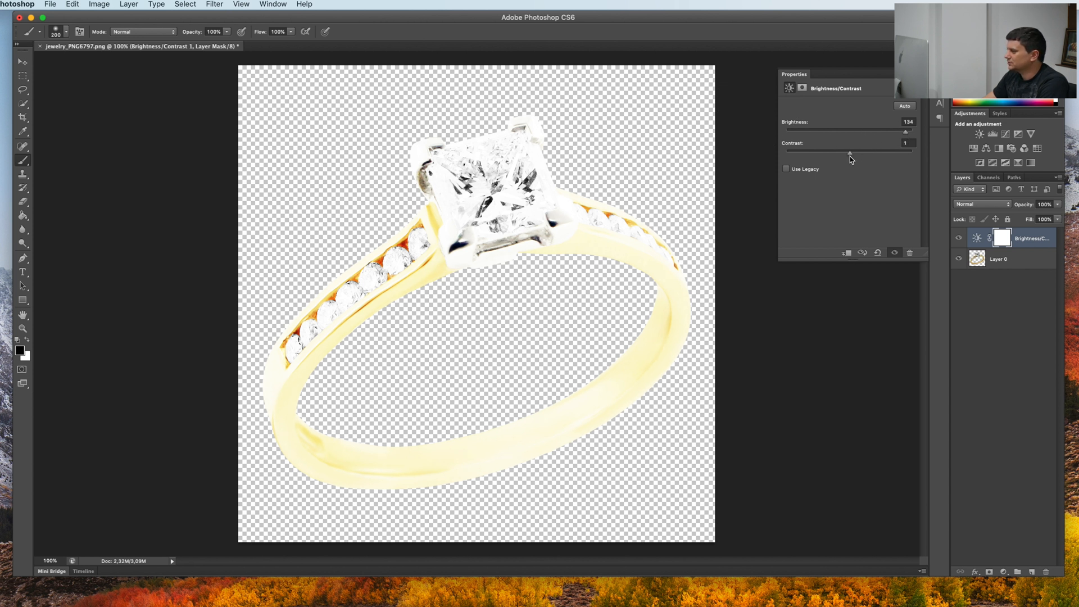
left_click_drag(850, 152, 857, 152)
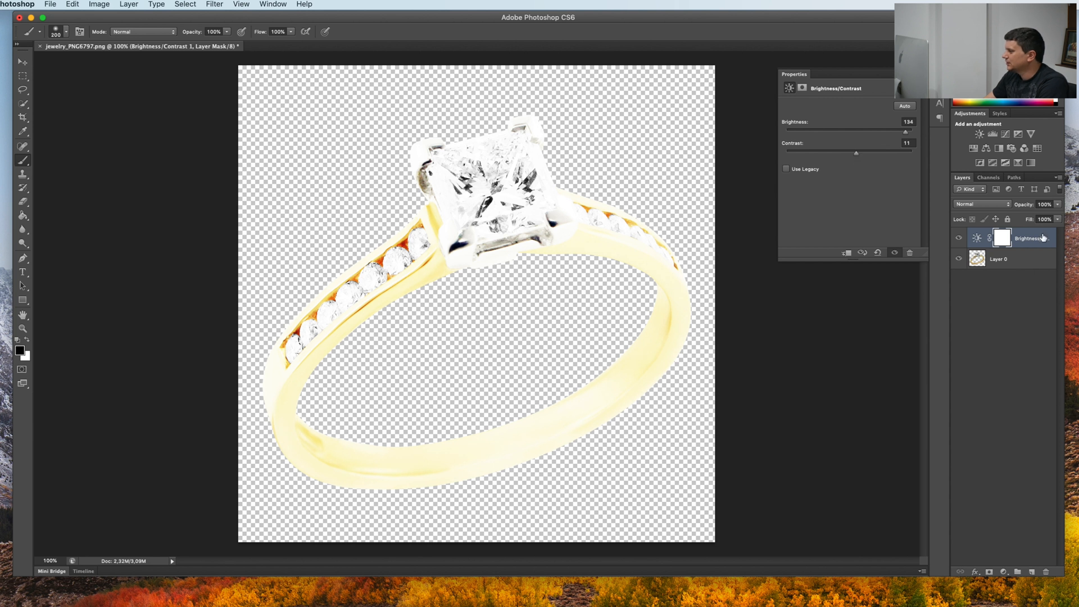
left_click(979, 238)
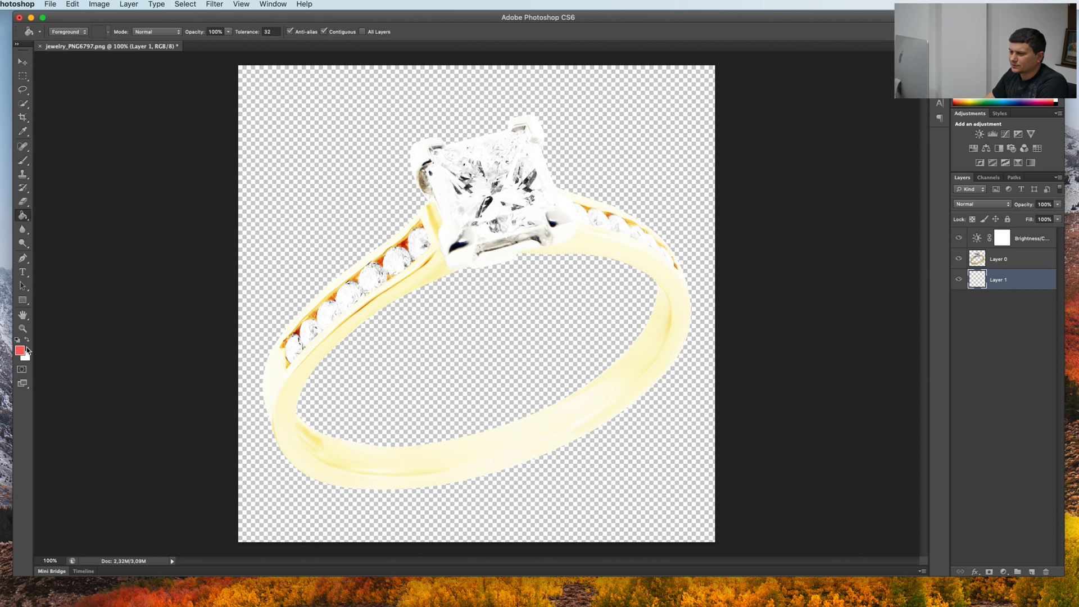
Step: Fill the new bottom layer with black so the ring sits on a black background
left_click(18, 349)
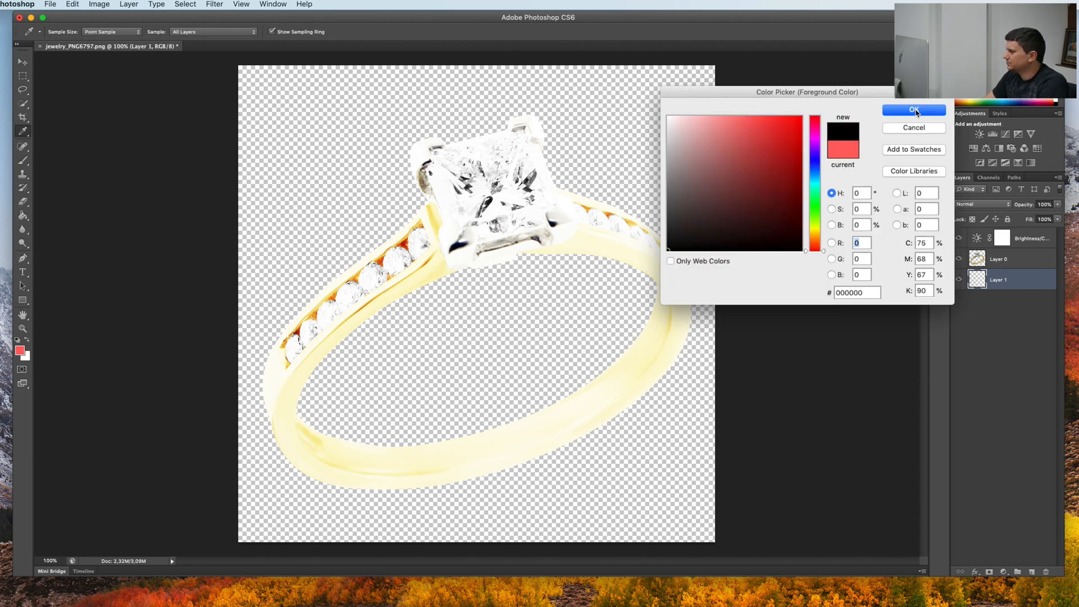
left_click(914, 110)
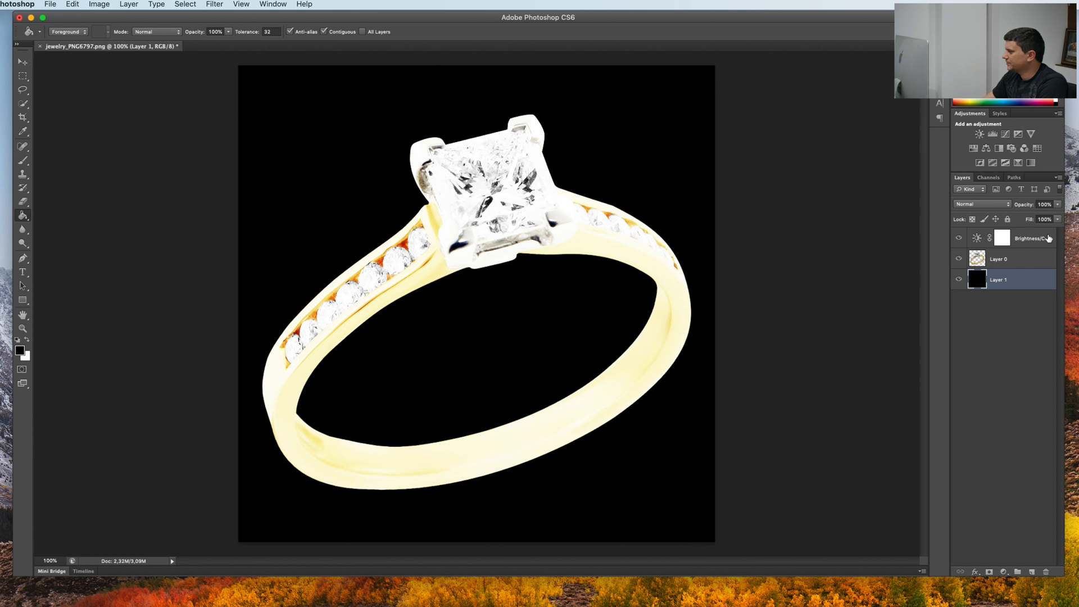
left_click(1029, 238)
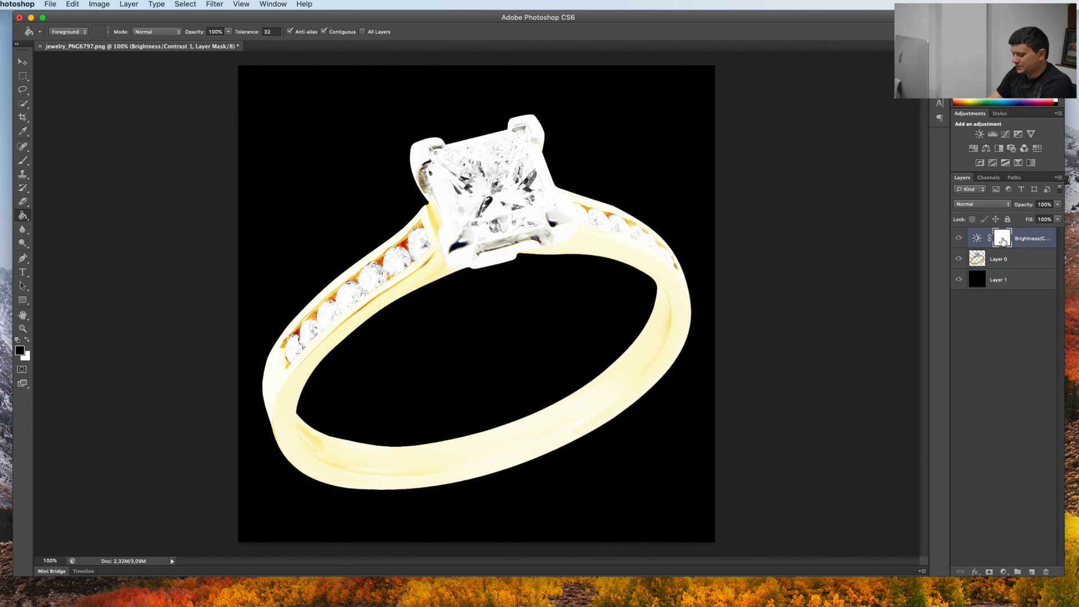
Step: Fill the brightening mask with black, then paint white back over the centre diamonds
left_click(1003, 238)
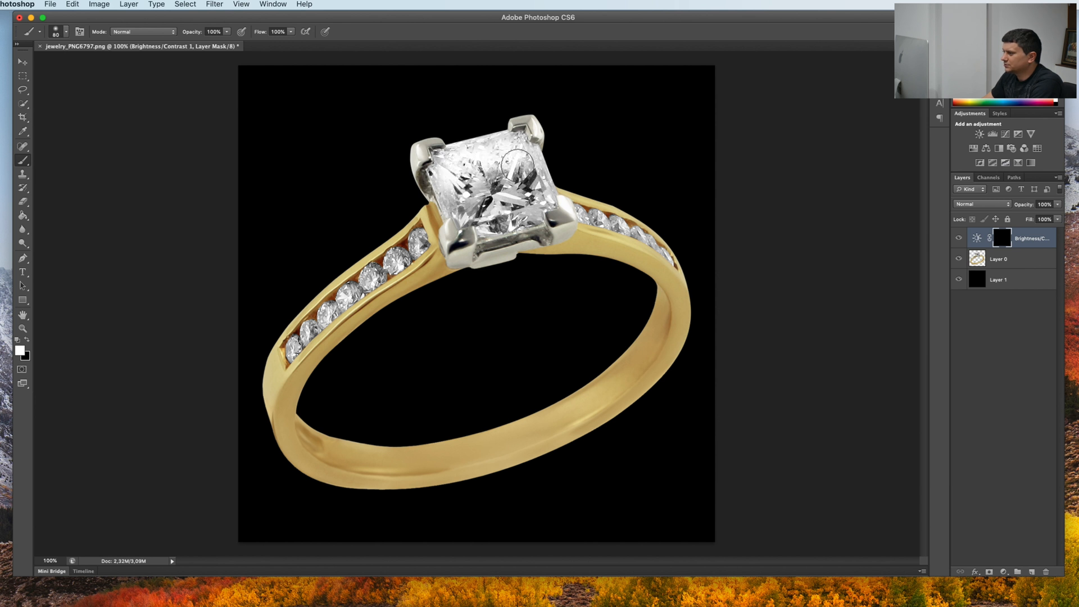
left_click_drag(519, 169, 472, 207)
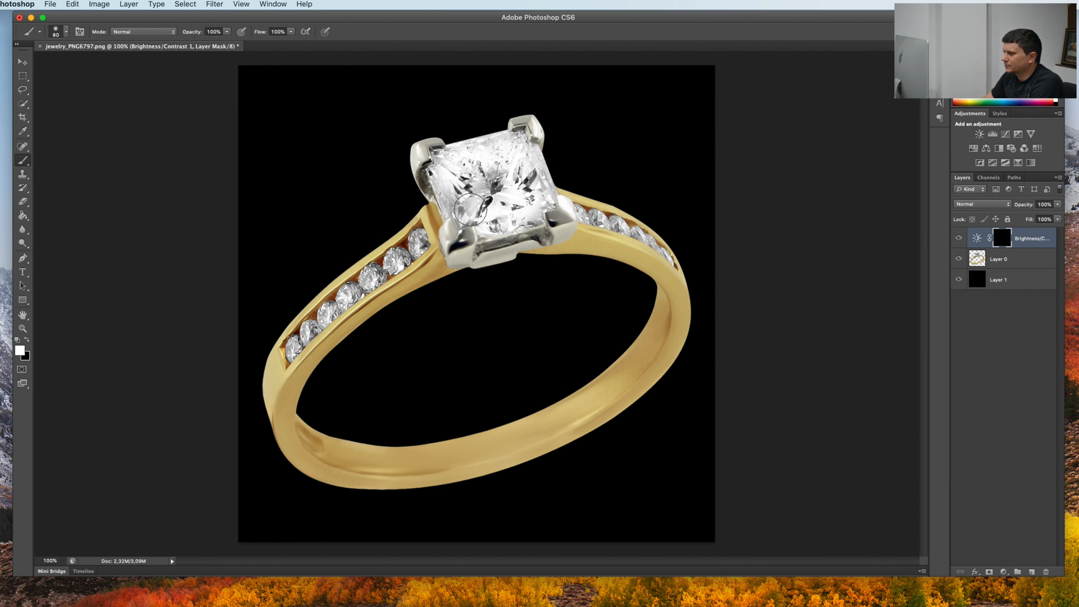
left_click_drag(474, 214, 448, 244)
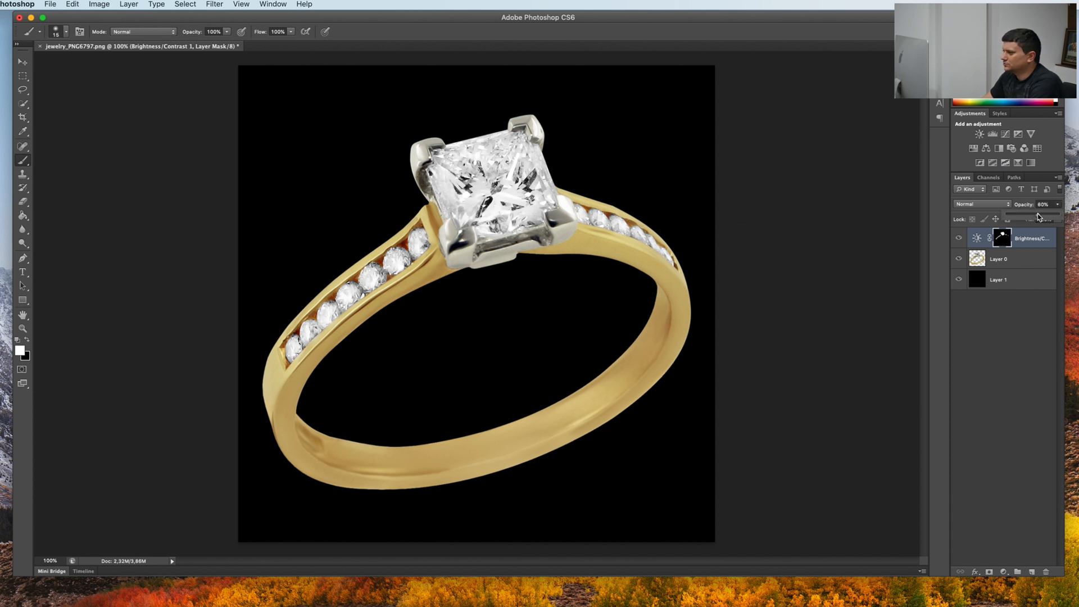
Step: Lower the diamond-brightening layer's opacity to 70%, then start a Levels adjustment
left_click_drag(1039, 205, 1029, 205)
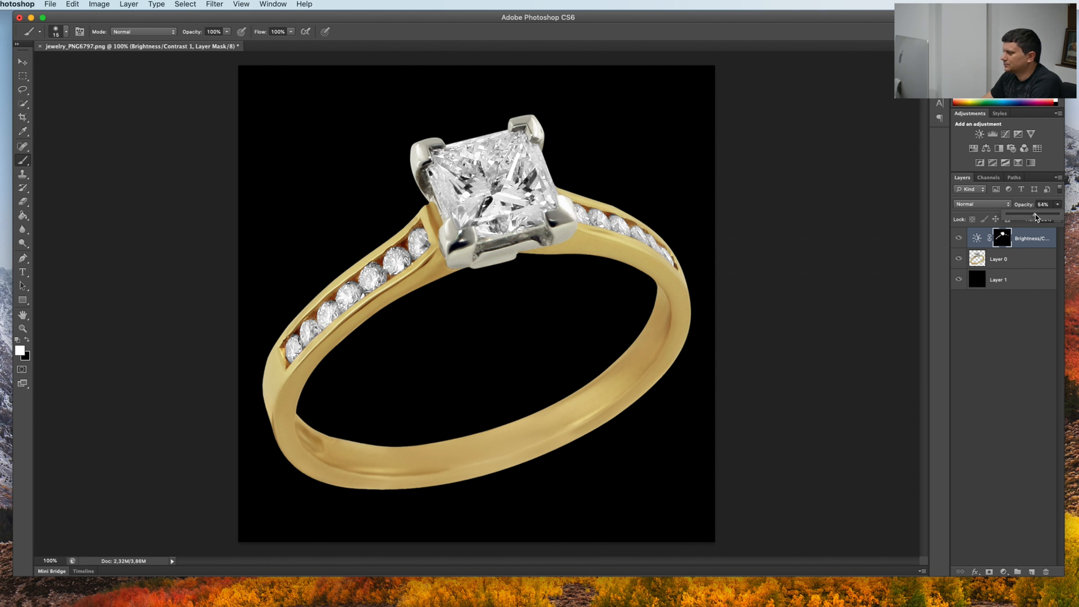
left_click_drag(1036, 217, 1044, 217)
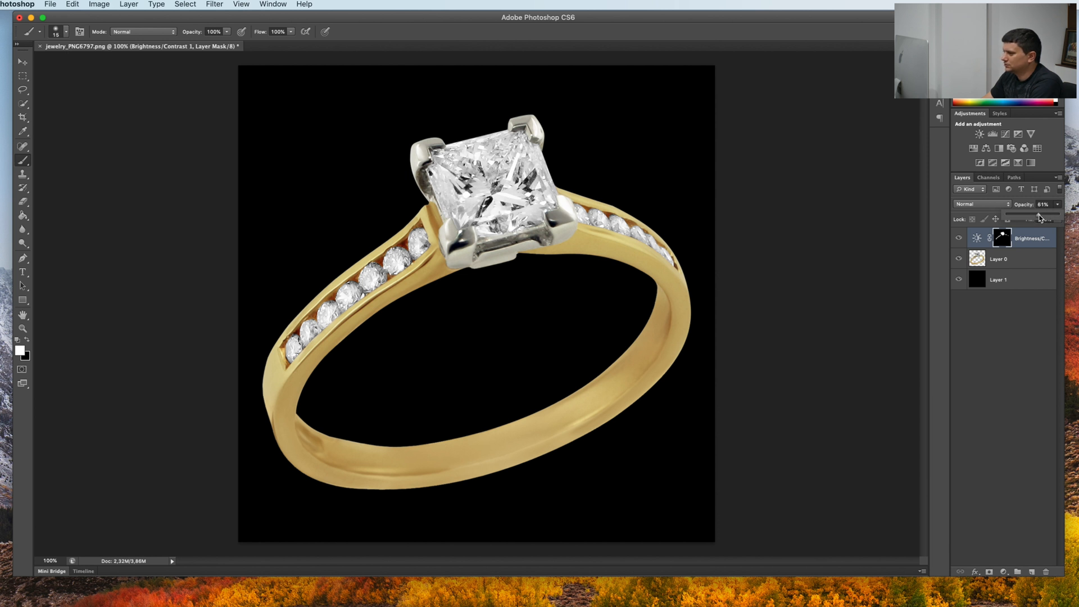
left_click_drag(1025, 204, 1032, 203)
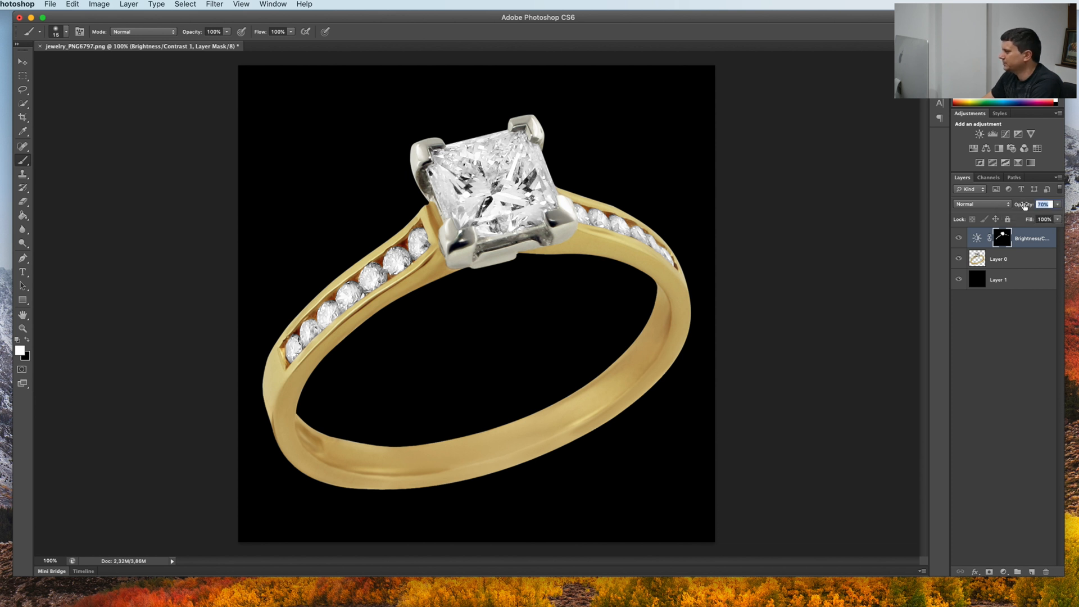
left_click(1020, 258)
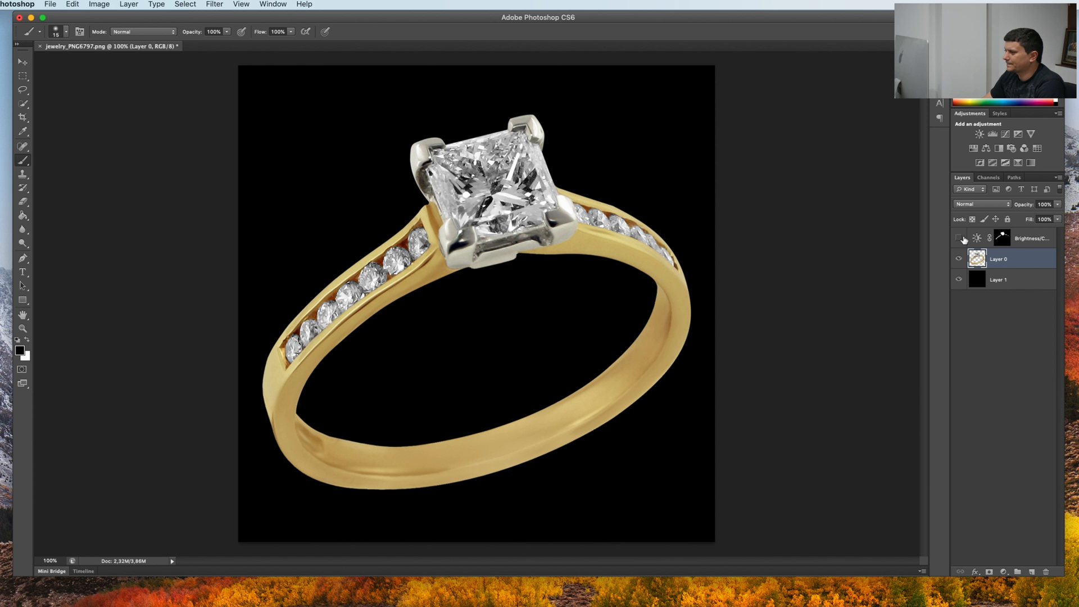
mouse_move(959, 238)
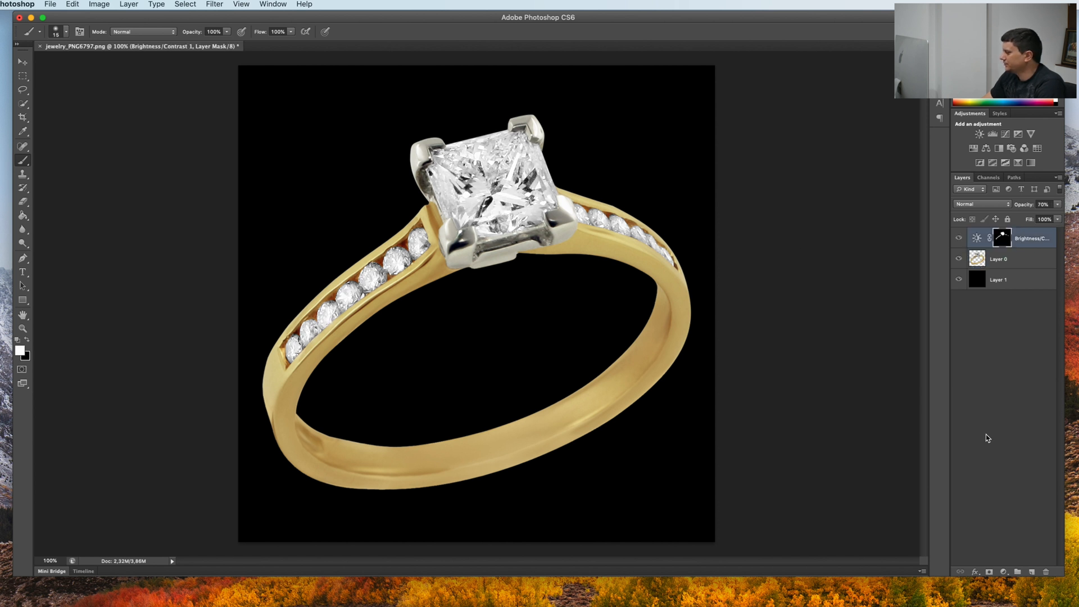
left_click(1002, 571)
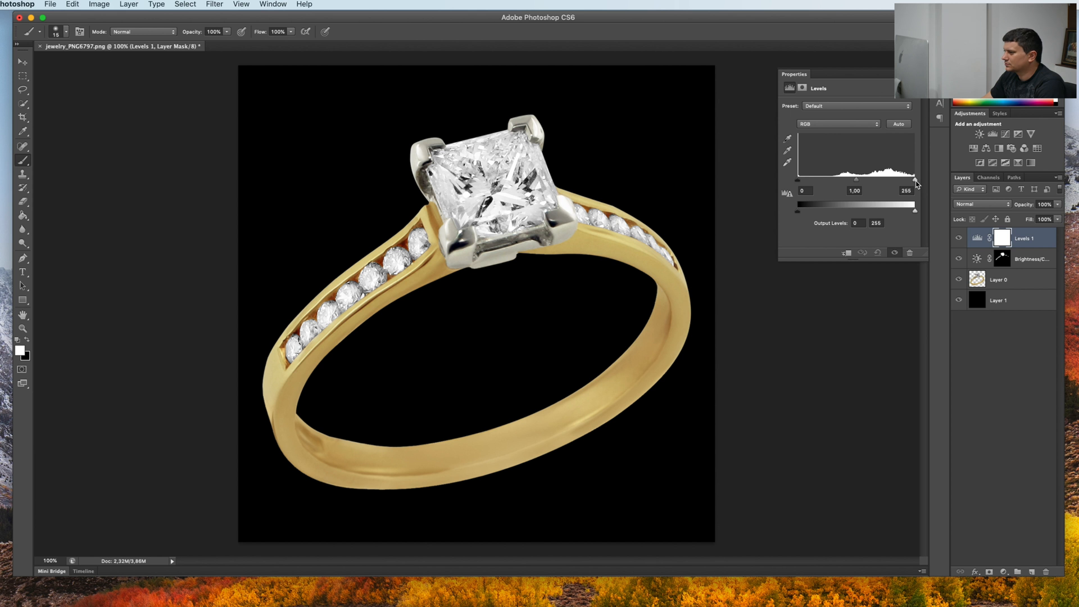
Step: Pull the Levels white input slider left to brighten highlights, then start a Vibrance adjustment
left_click_drag(915, 180, 914, 179)
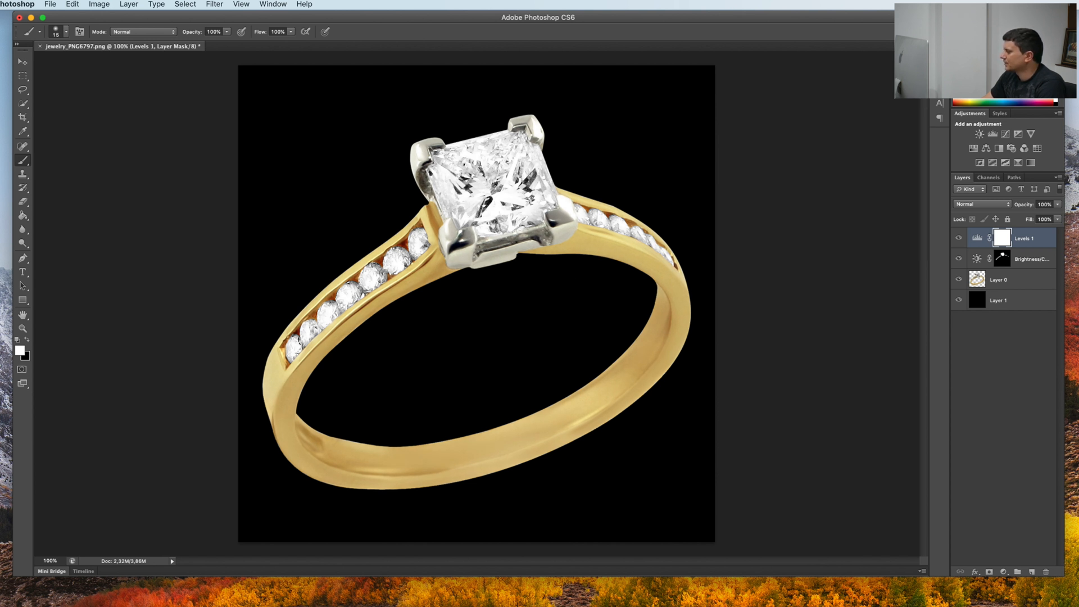
left_click(1003, 572)
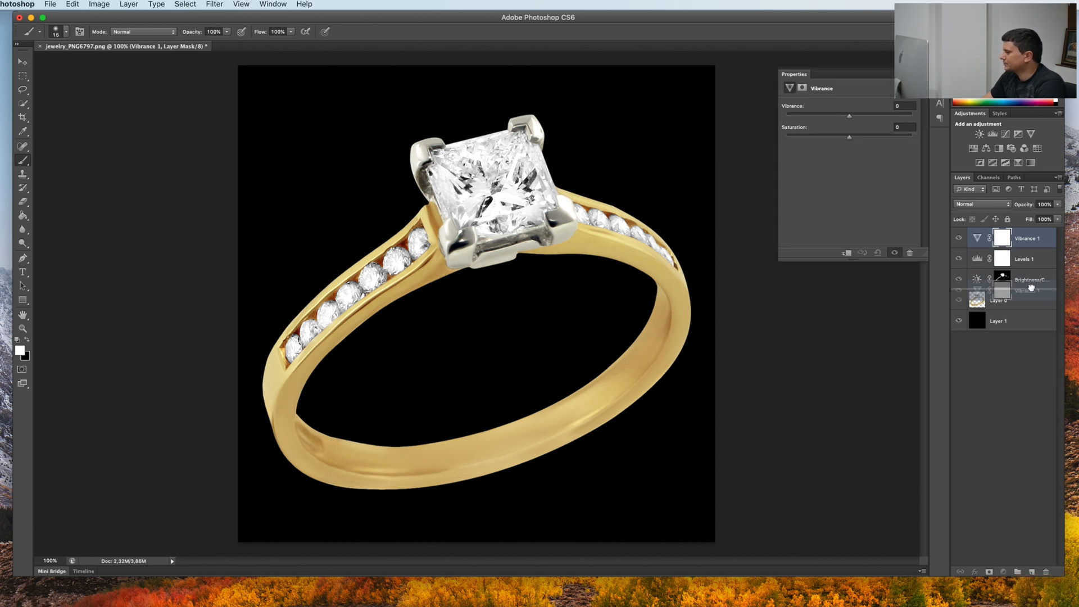
Step: Move the Vibrance layer just above the ring layer and clip it to the ring
left_click_drag(1026, 237, 1026, 282)
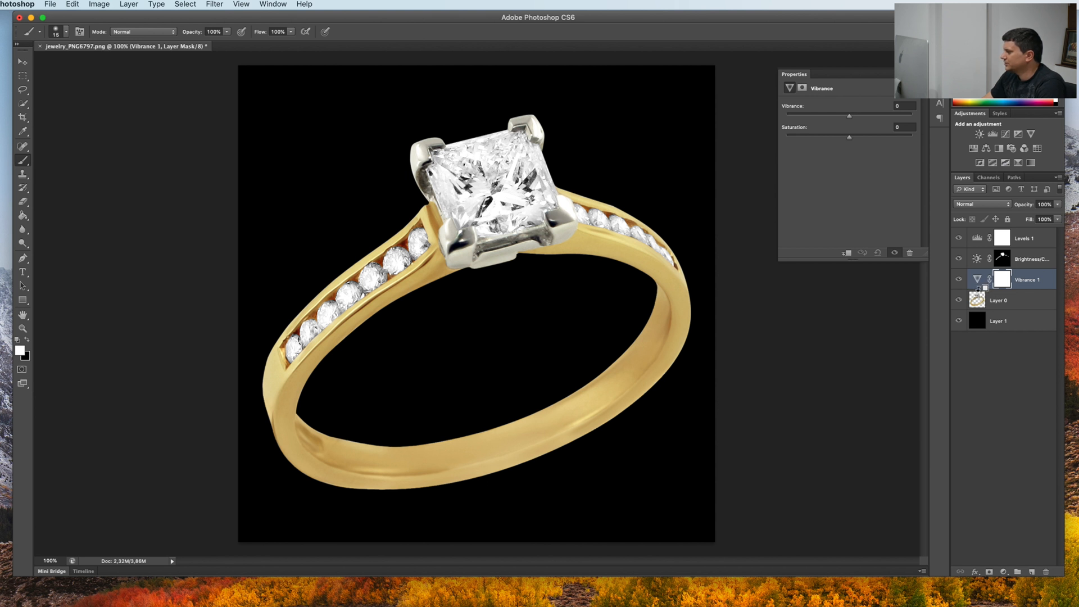
left_click(1003, 279)
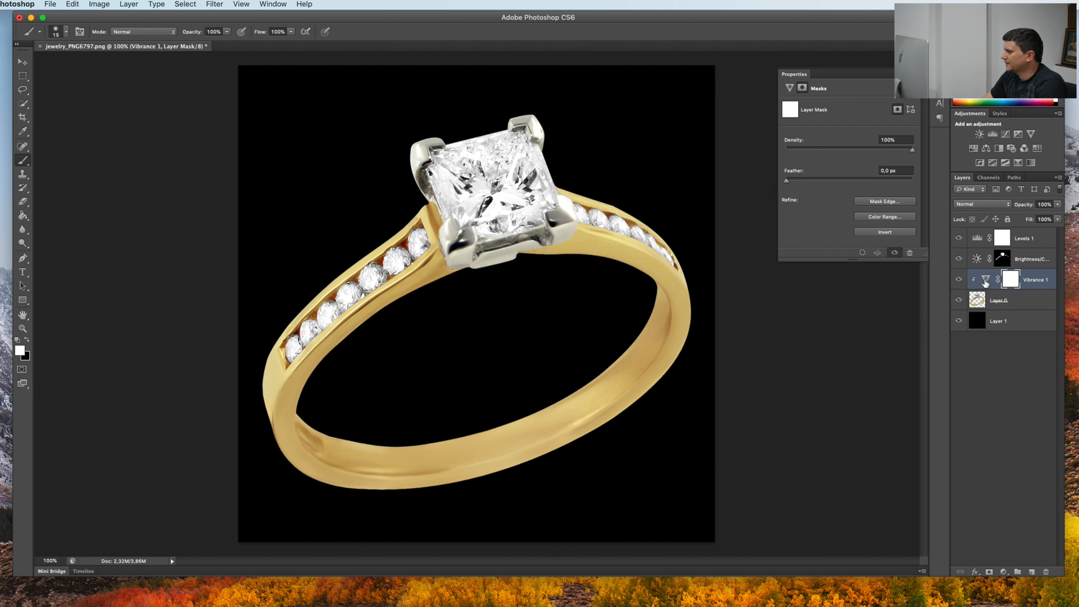
left_click(985, 279)
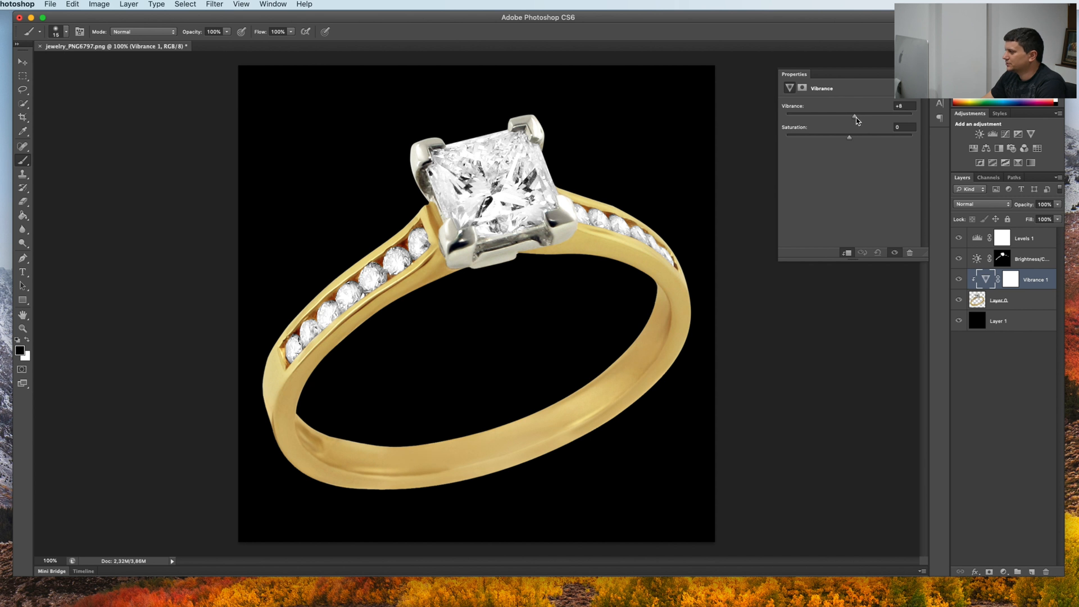
Step: Set Vibrance to about +8 and Saturation to about +12 to richen the gold
left_click_drag(855, 116, 873, 116)
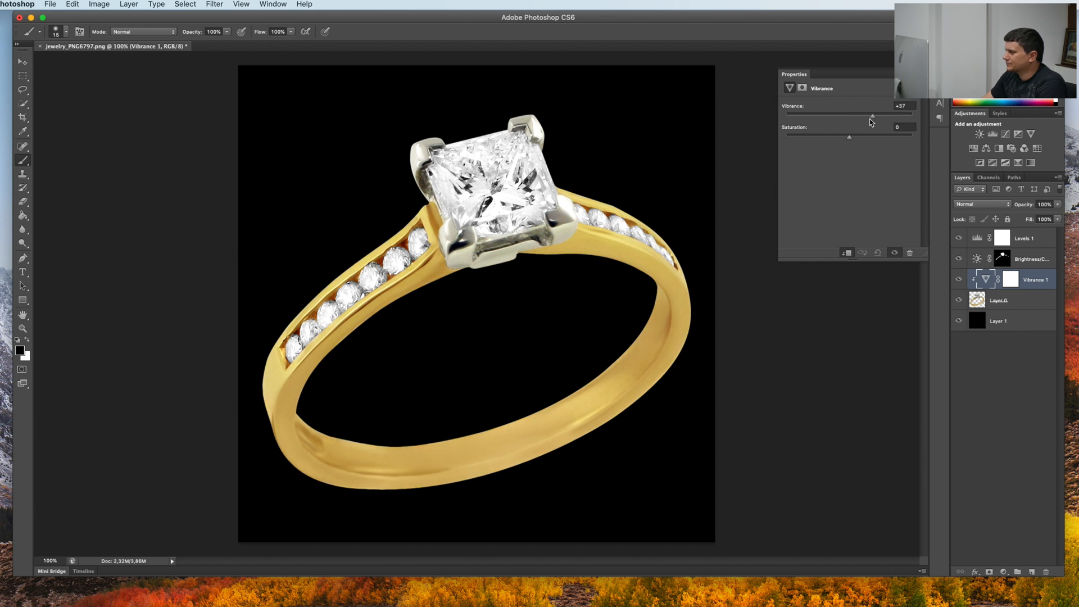
left_click_drag(873, 116, 853, 116)
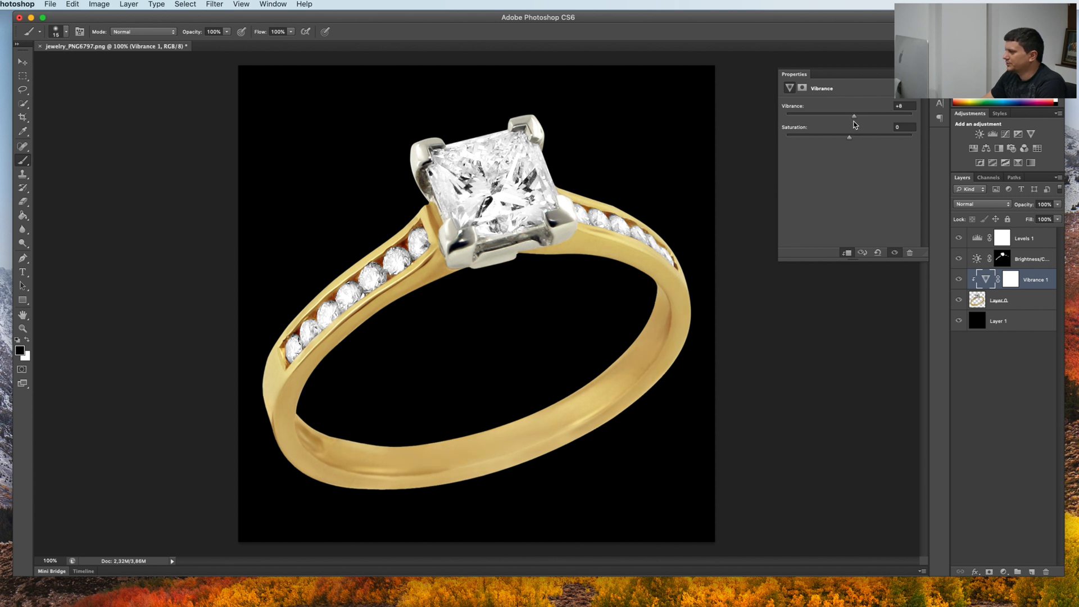
mouse_move(637, 240)
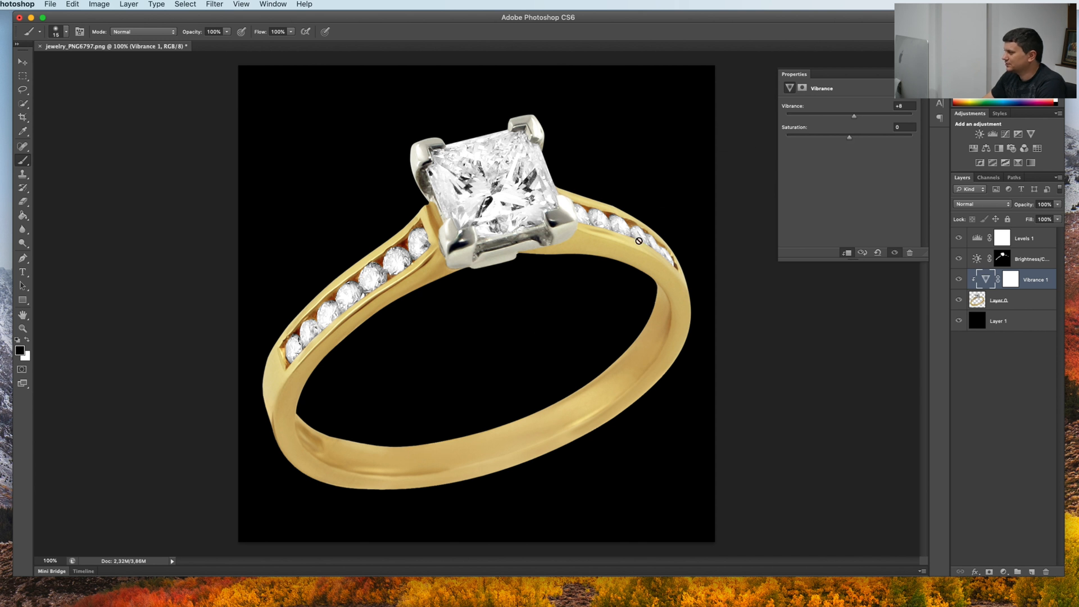
left_click_drag(848, 136, 858, 136)
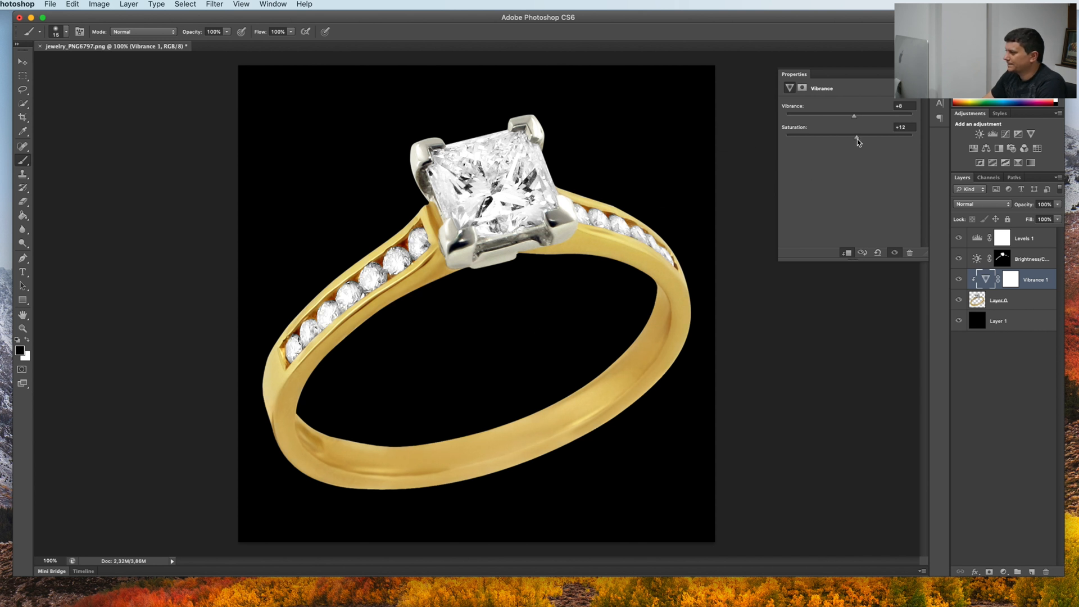
left_click_drag(858, 135, 853, 135)
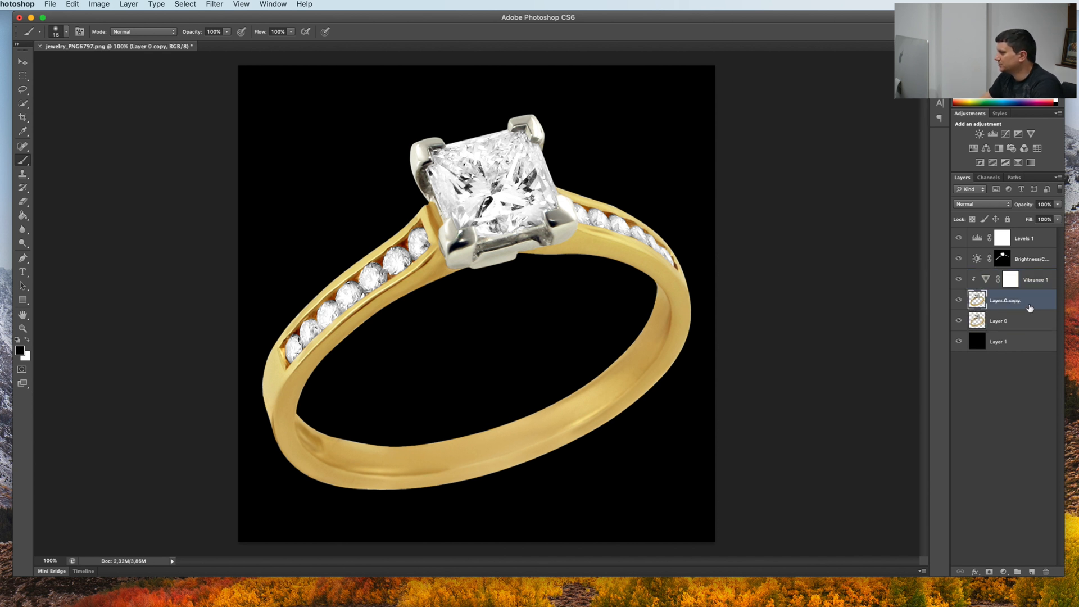
Step: Merge the ring copy and all adjustment layers via Merge Visible, then toggle visibility to compare
left_click(1009, 322)
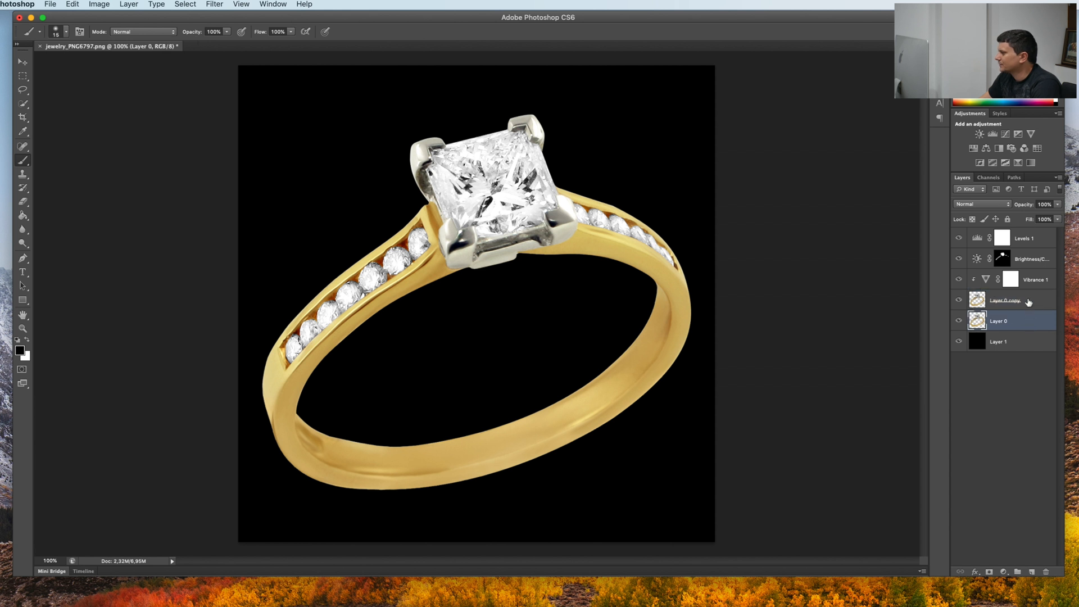
right_click(1014, 301)
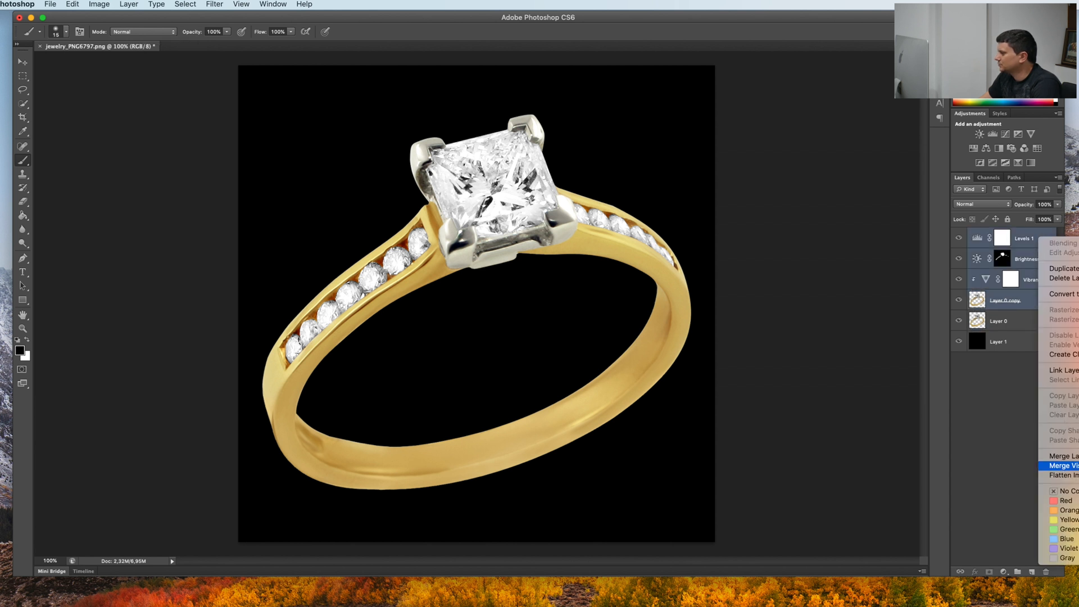
left_click(1059, 466)
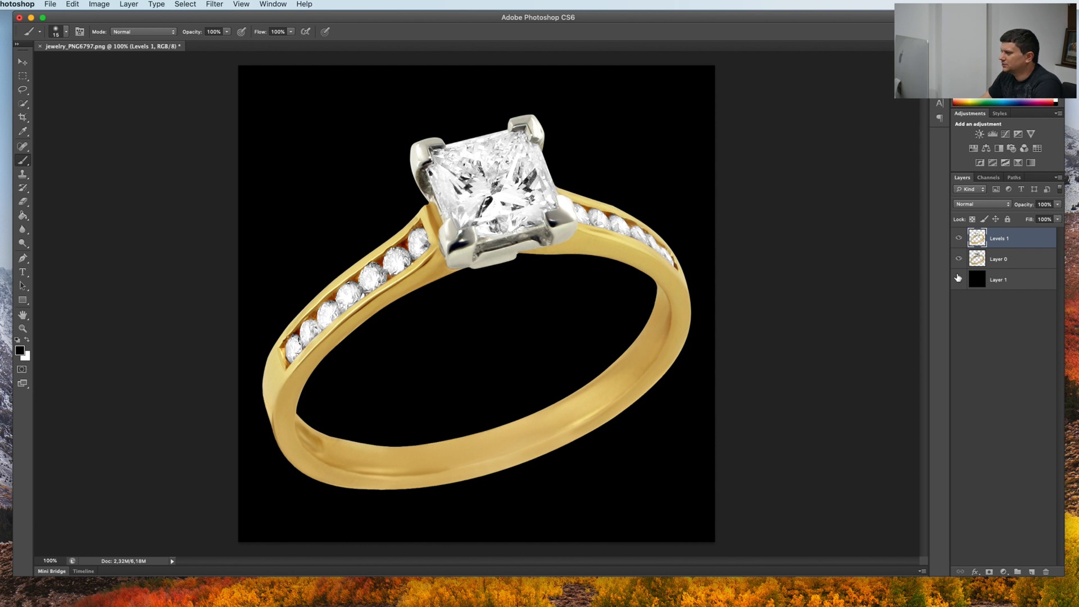
left_click(958, 238)
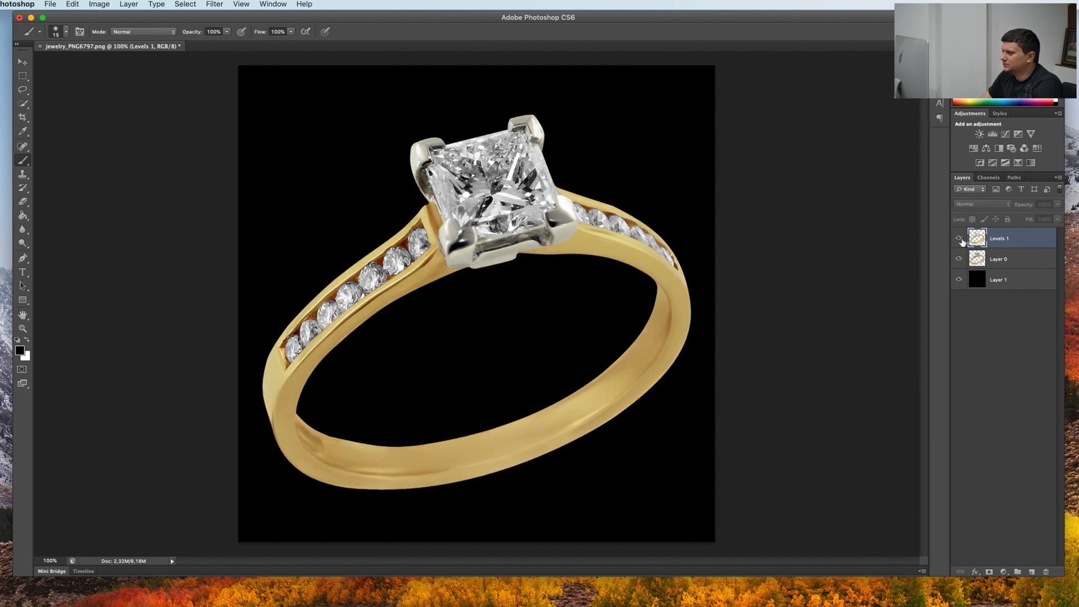